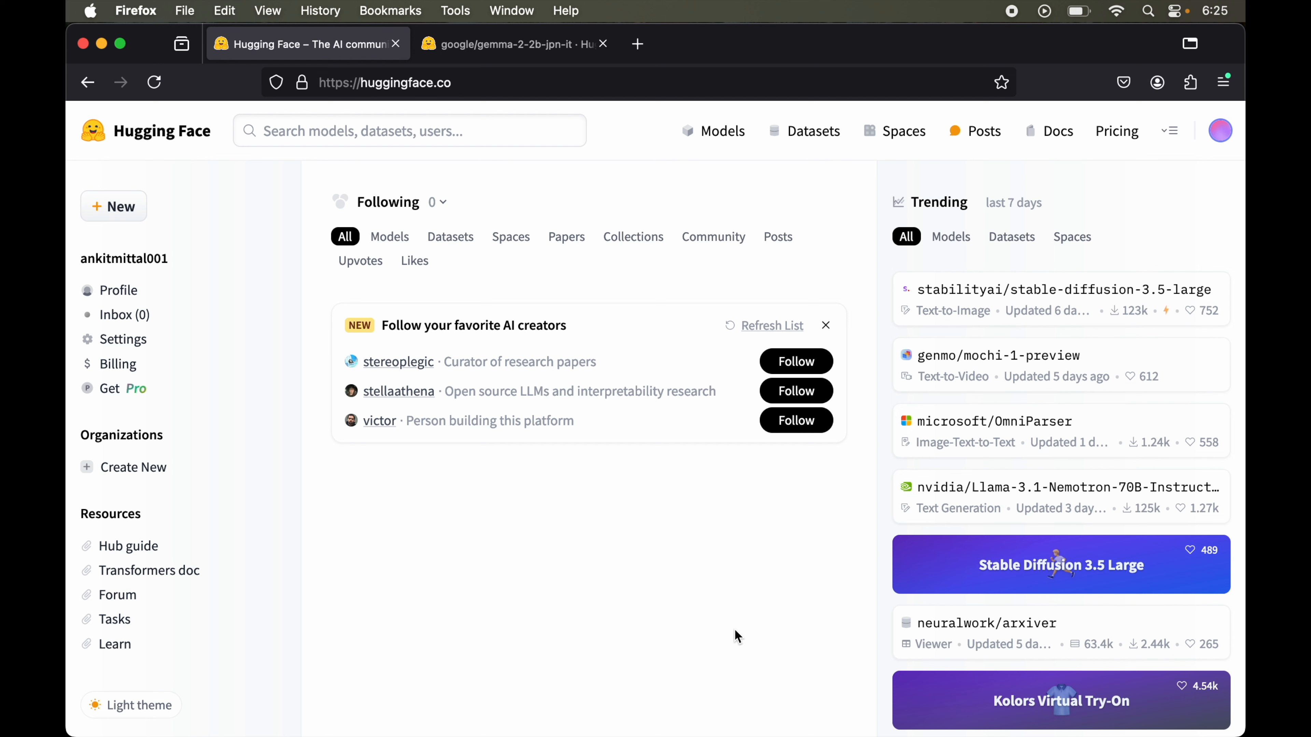
mouse_move(598, 324)
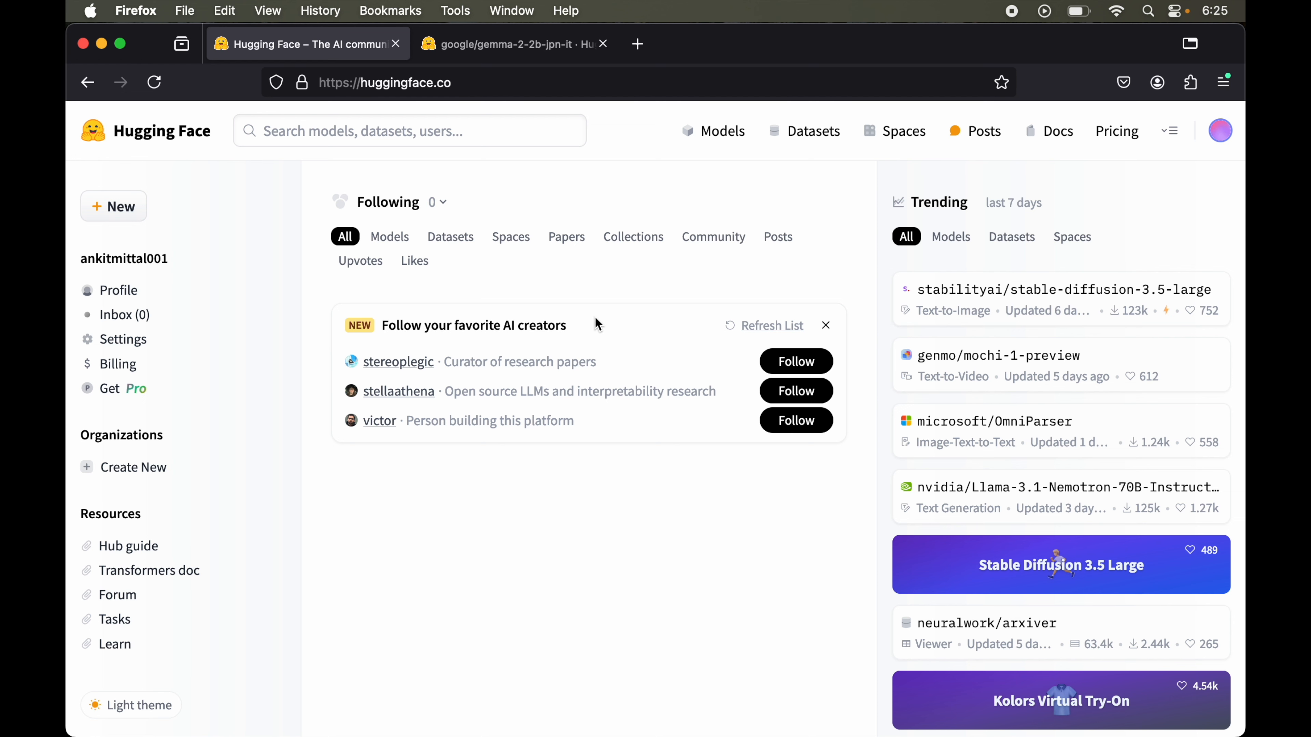
mouse_move(722, 131)
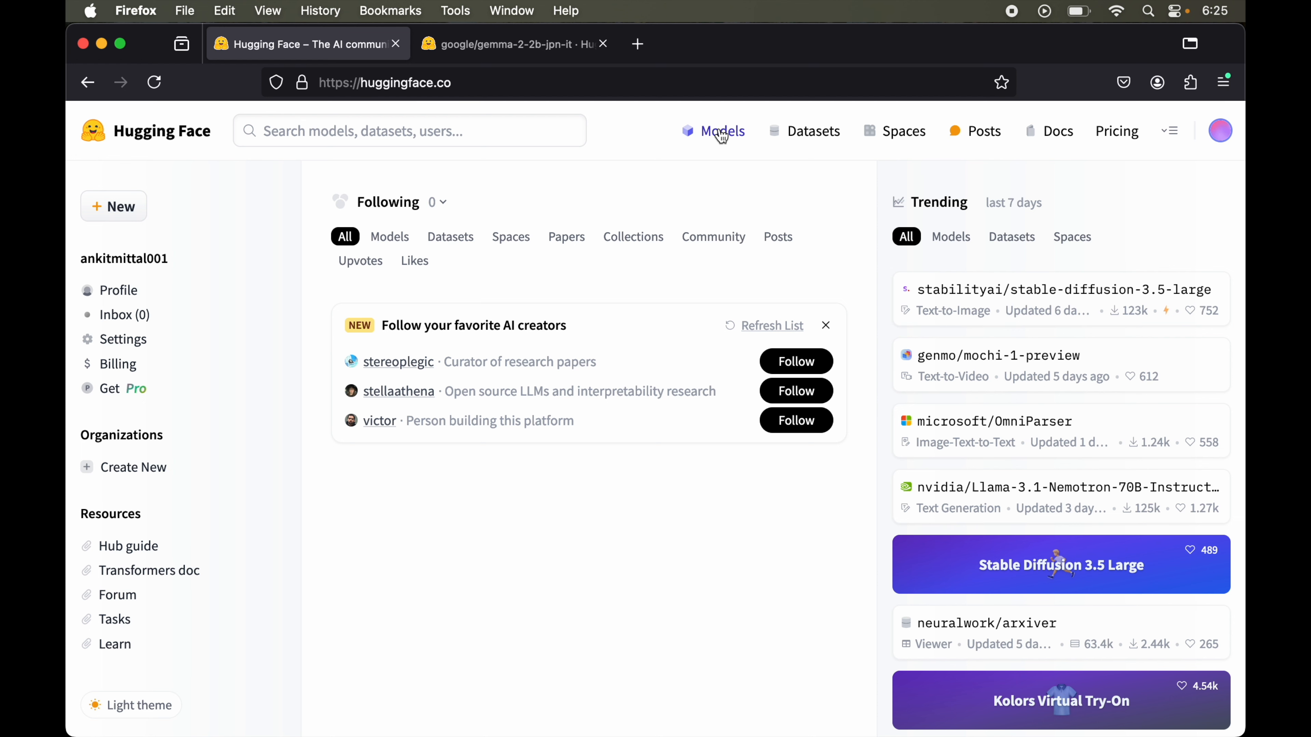
Filter the Models list by 'llam' to find meta-llama/Llama-3.2-1B.
click(722, 131)
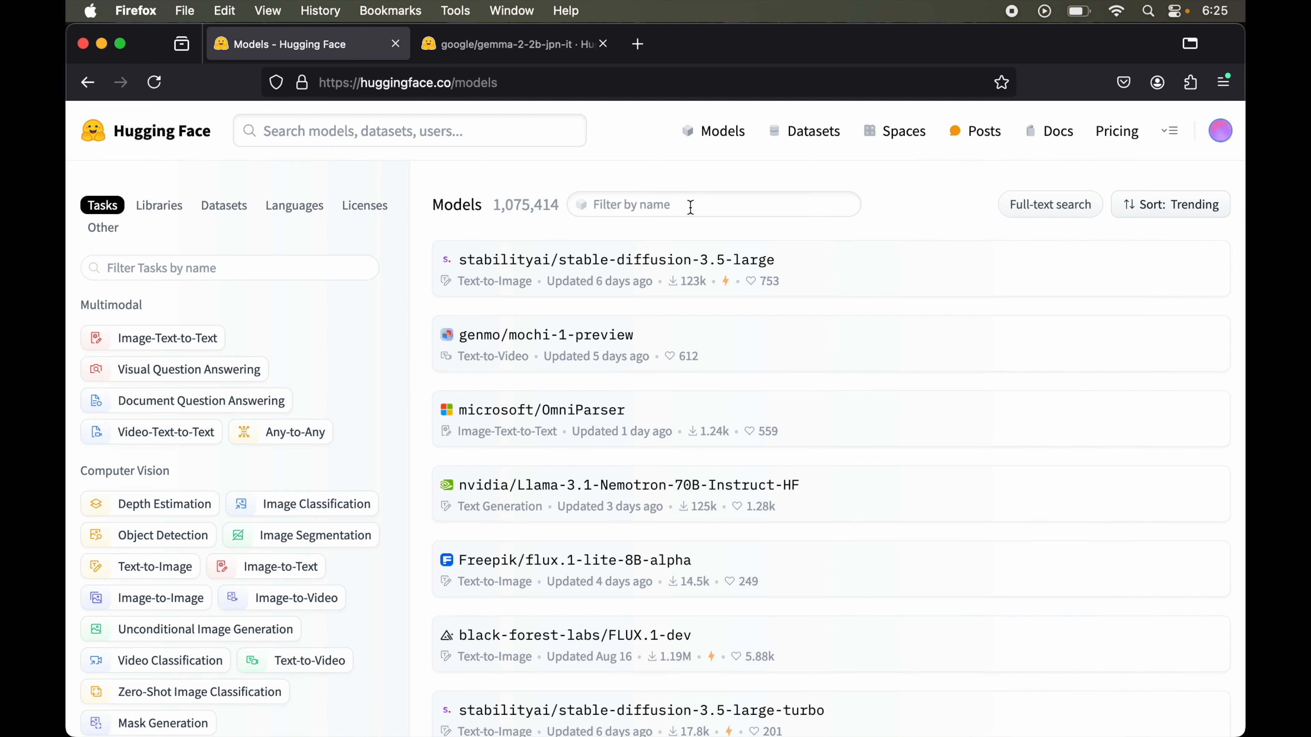
text(llam)
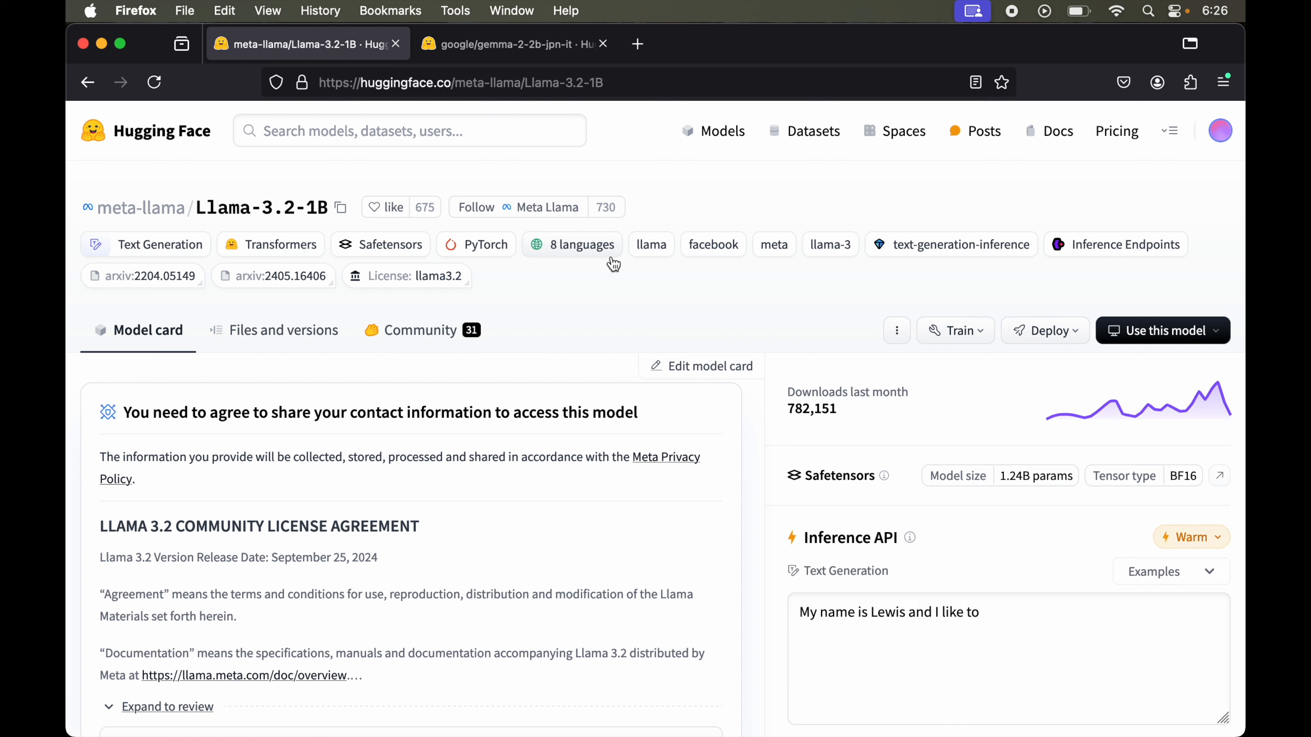
mouse_move(300, 431)
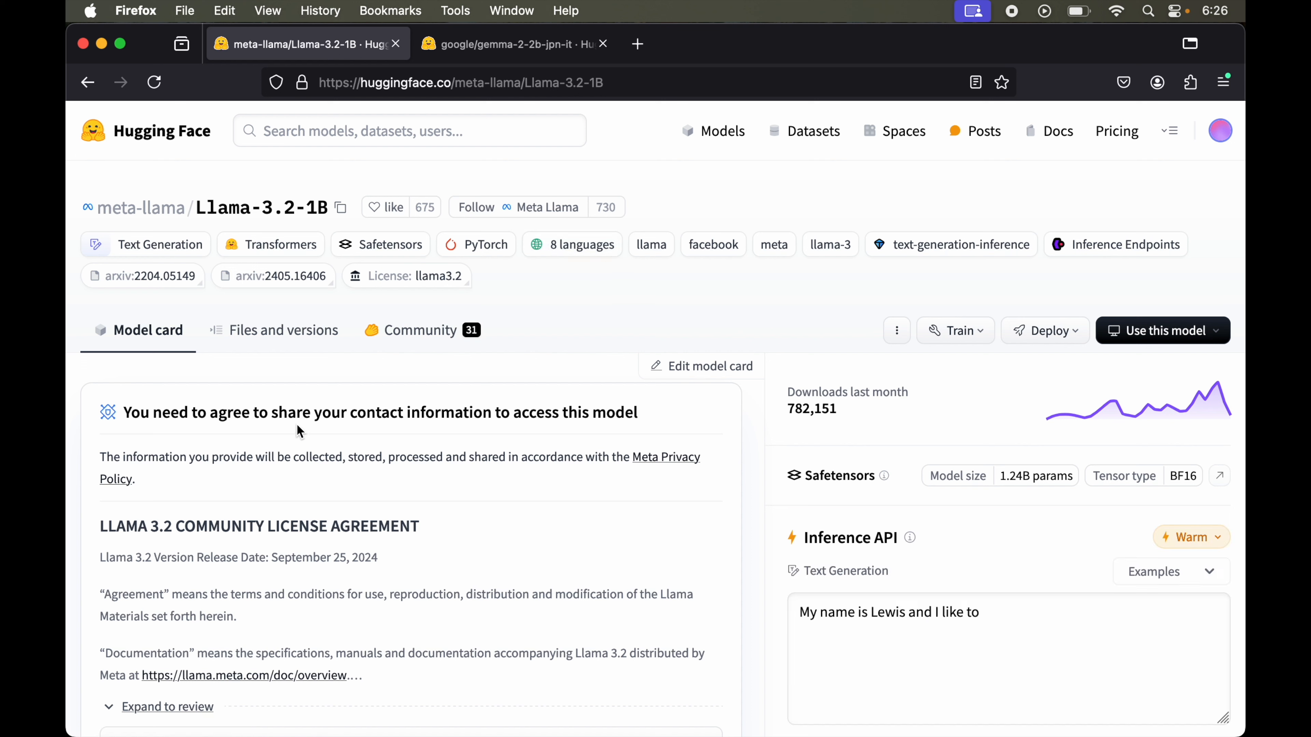
mouse_move(487, 434)
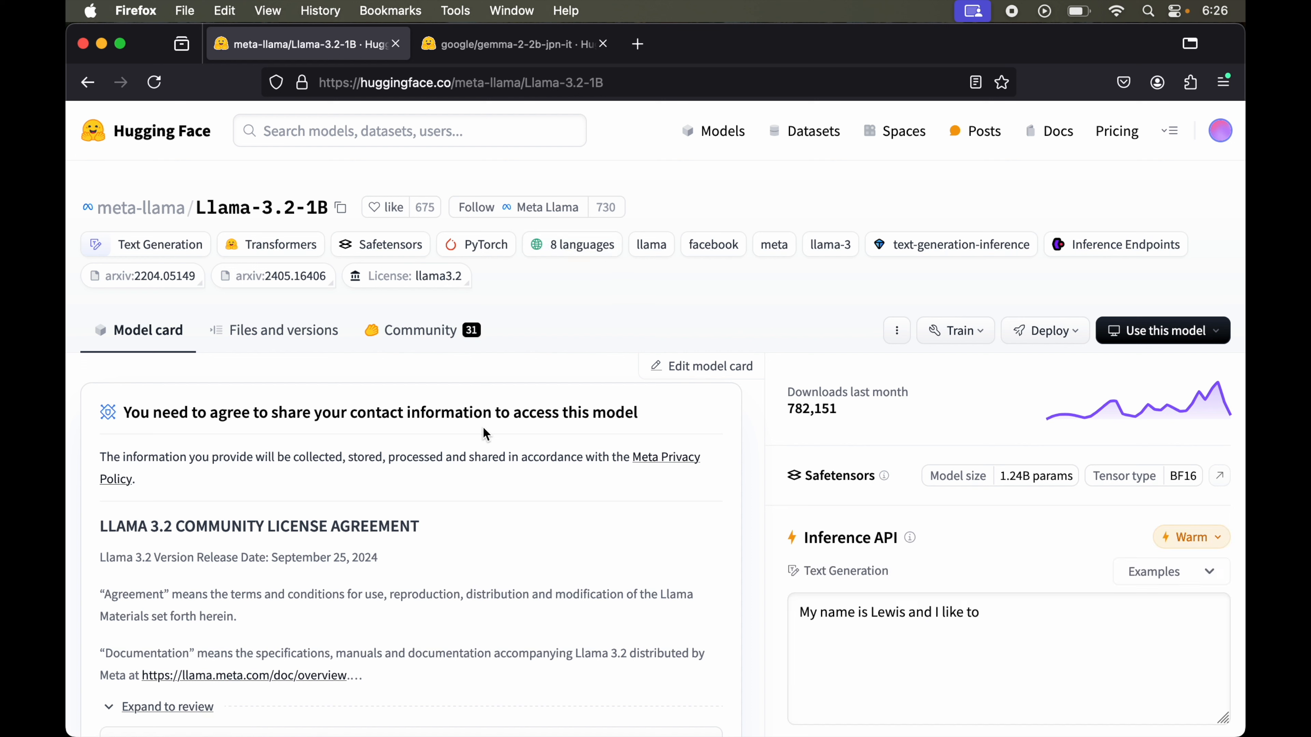
mouse_move(597, 415)
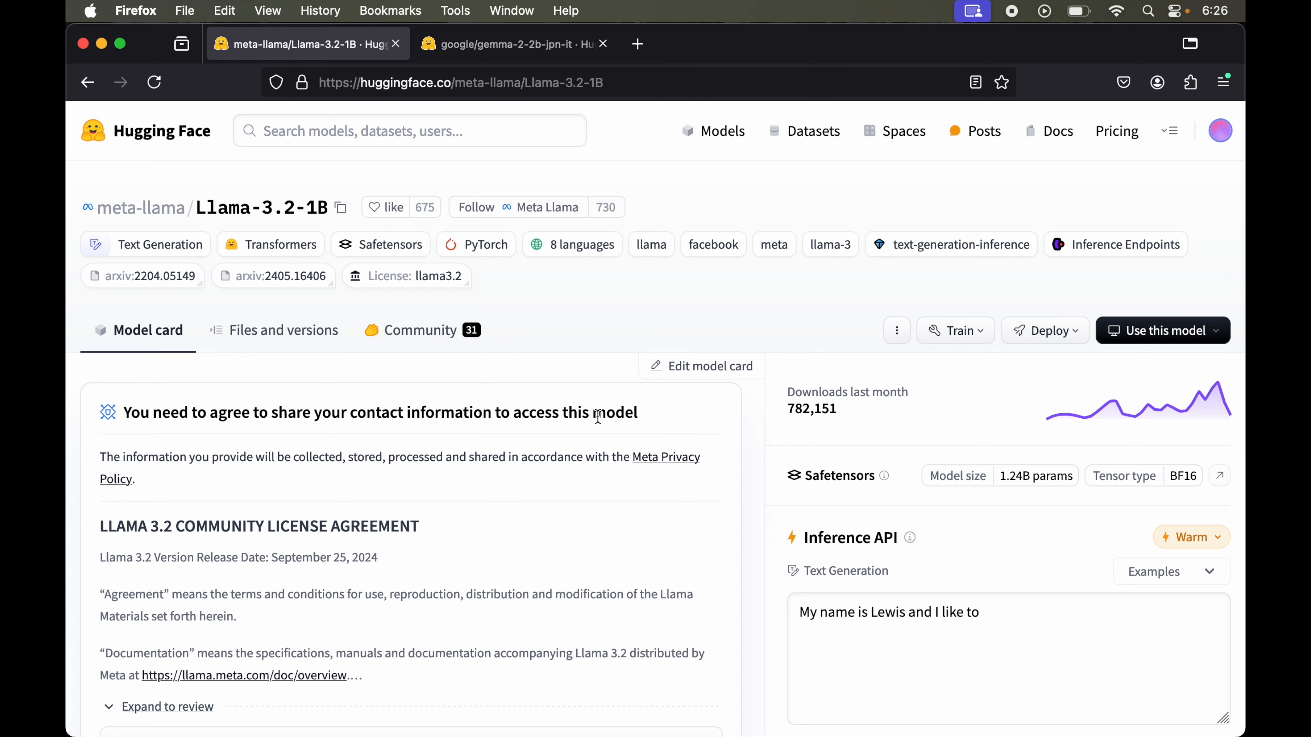
Scroll through the Llama 3.2 license to the access form, then go to the gemma-2-2b-jpn-it page.
scroll(down, 3)
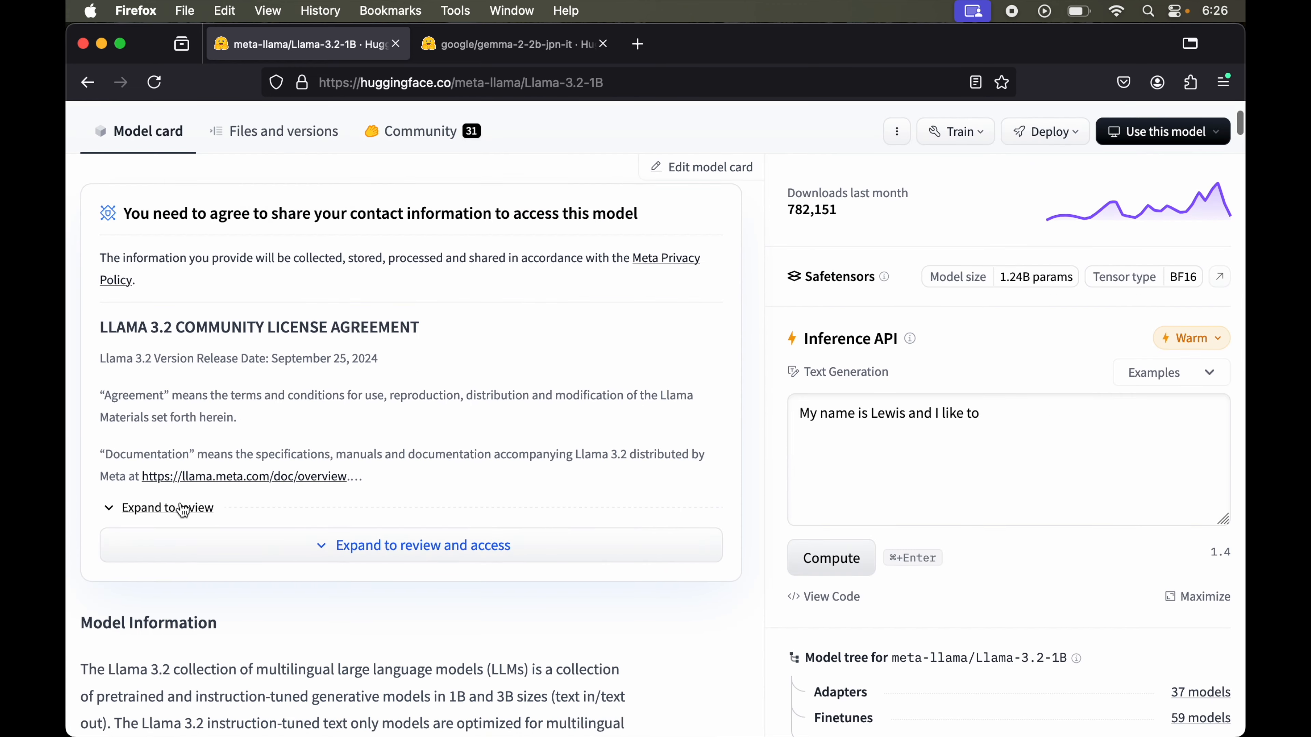
scroll(down, 3)
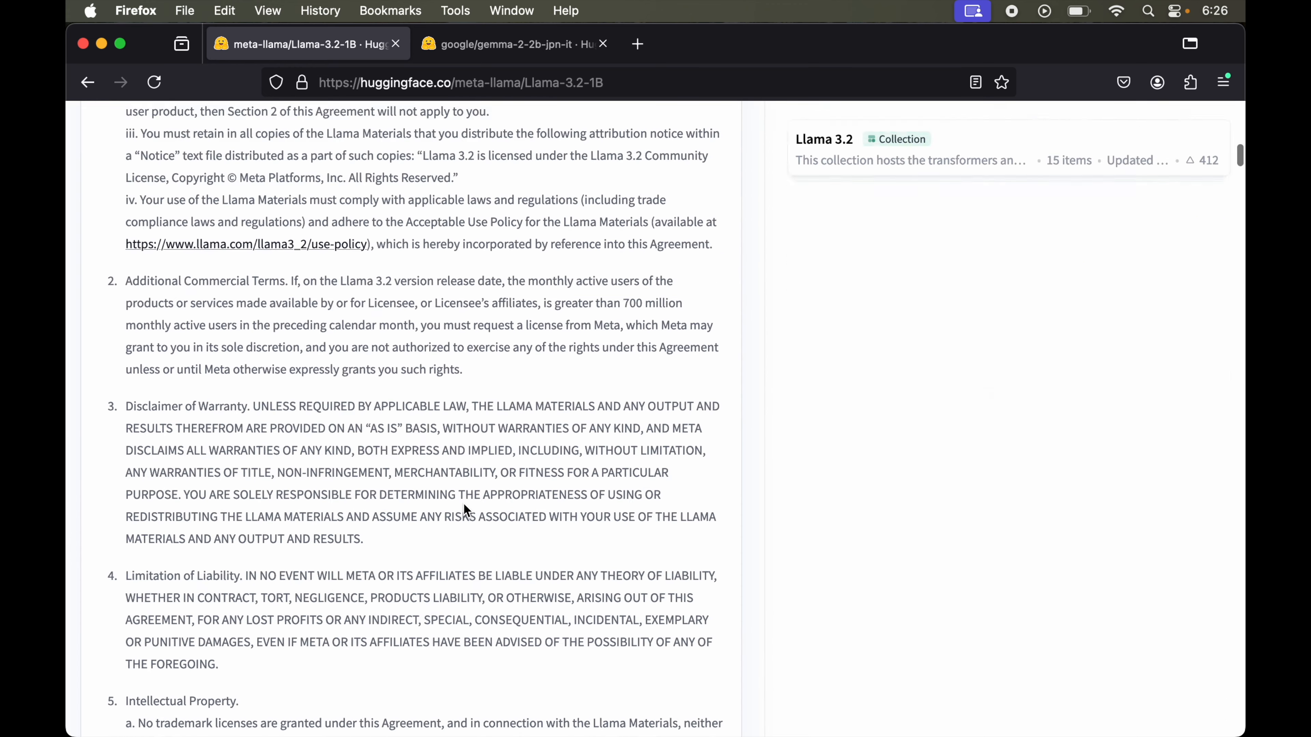
scroll(down, 3)
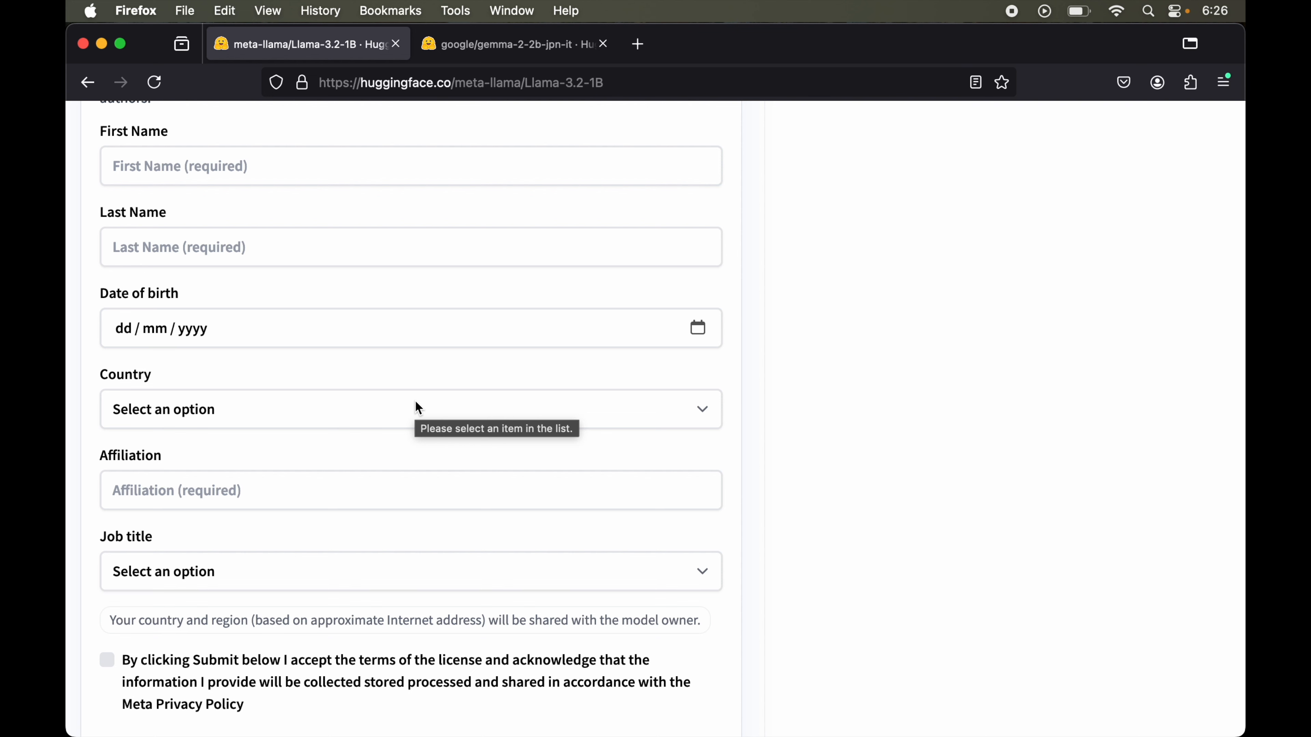
click(497, 43)
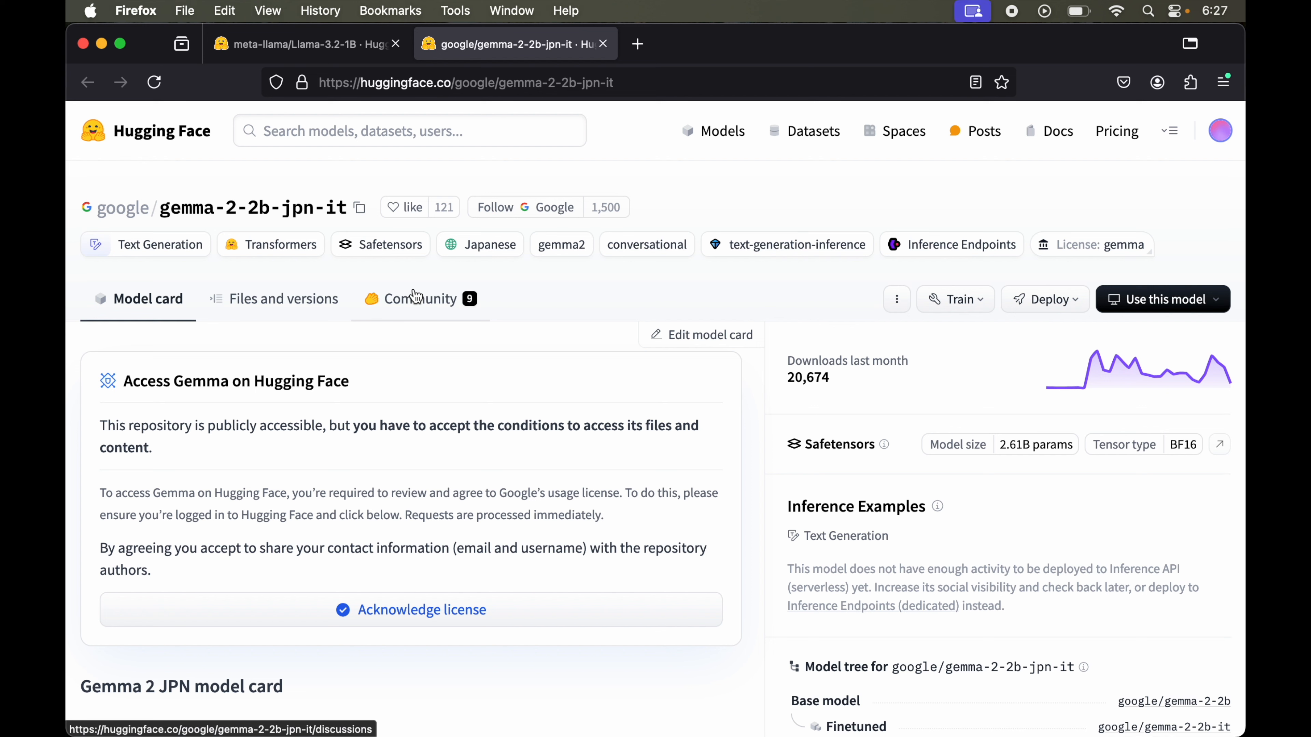
mouse_move(426, 598)
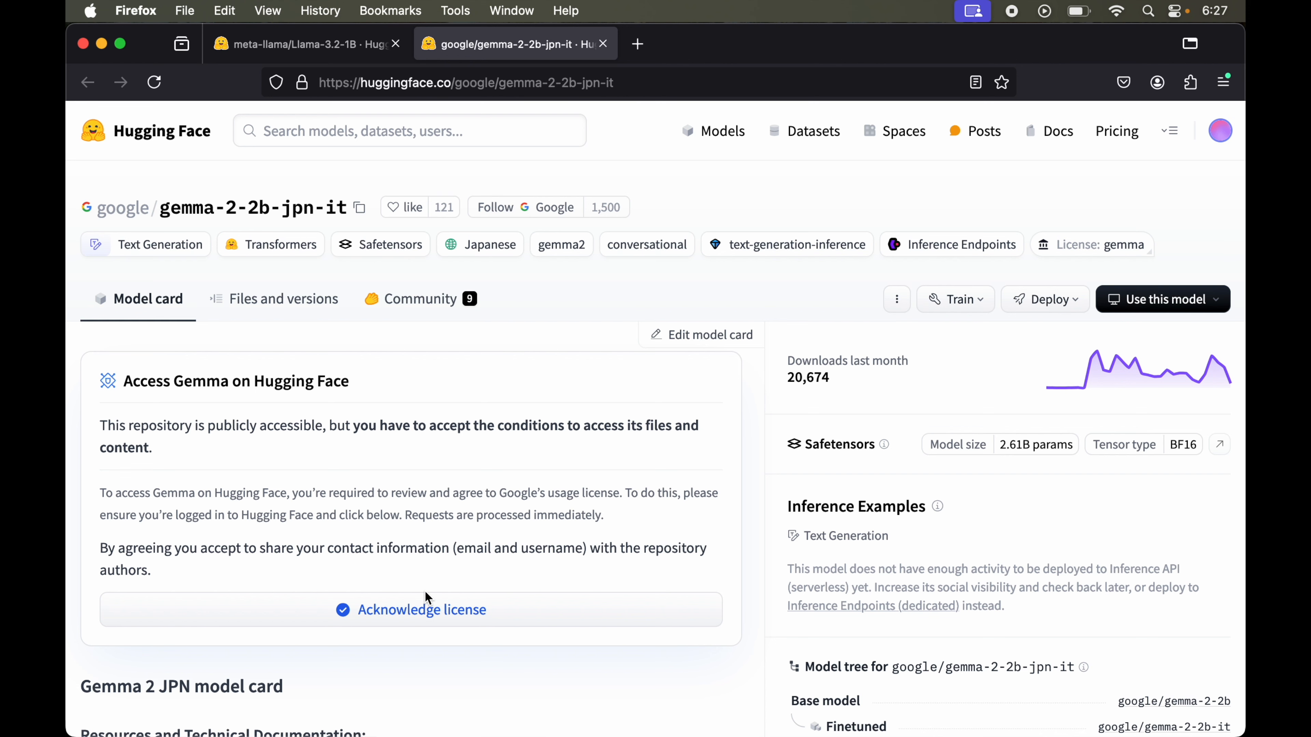
mouse_move(420, 609)
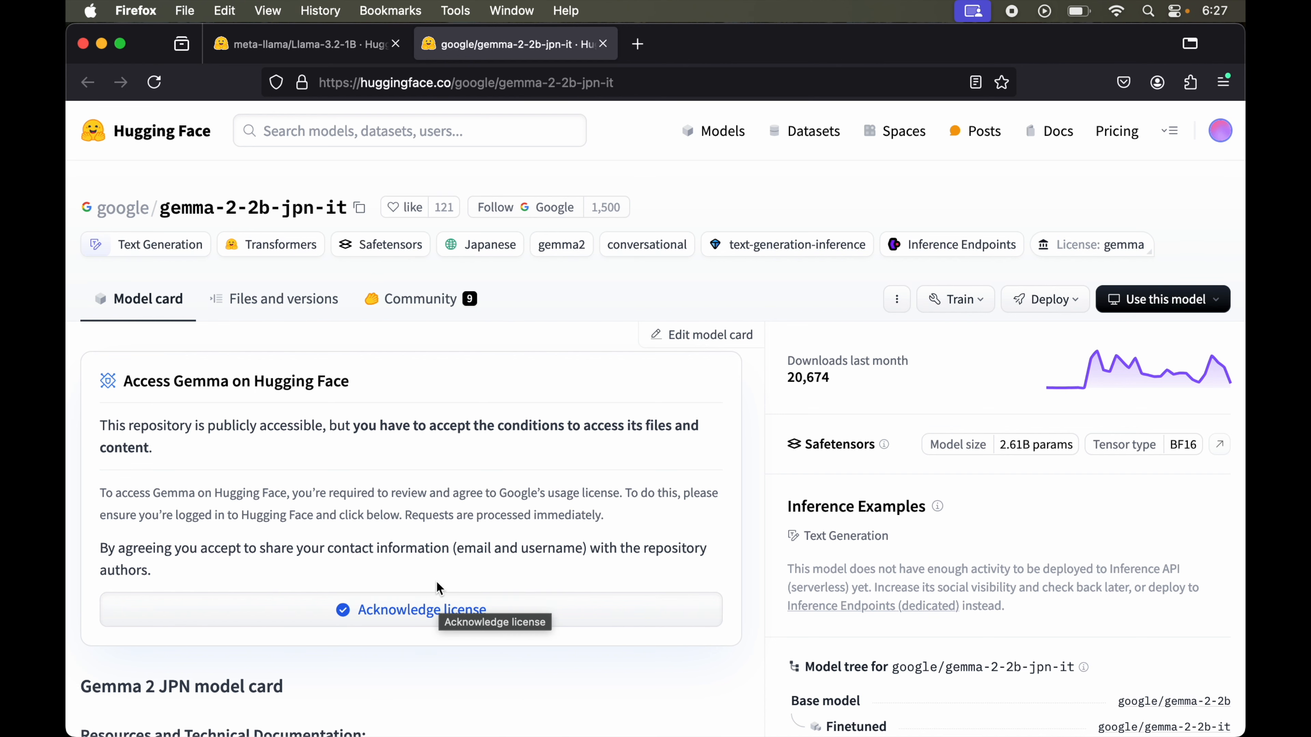
Acknowledge the Gemma usage license on the gemma-2-2b-jpn-it page.
click(301, 44)
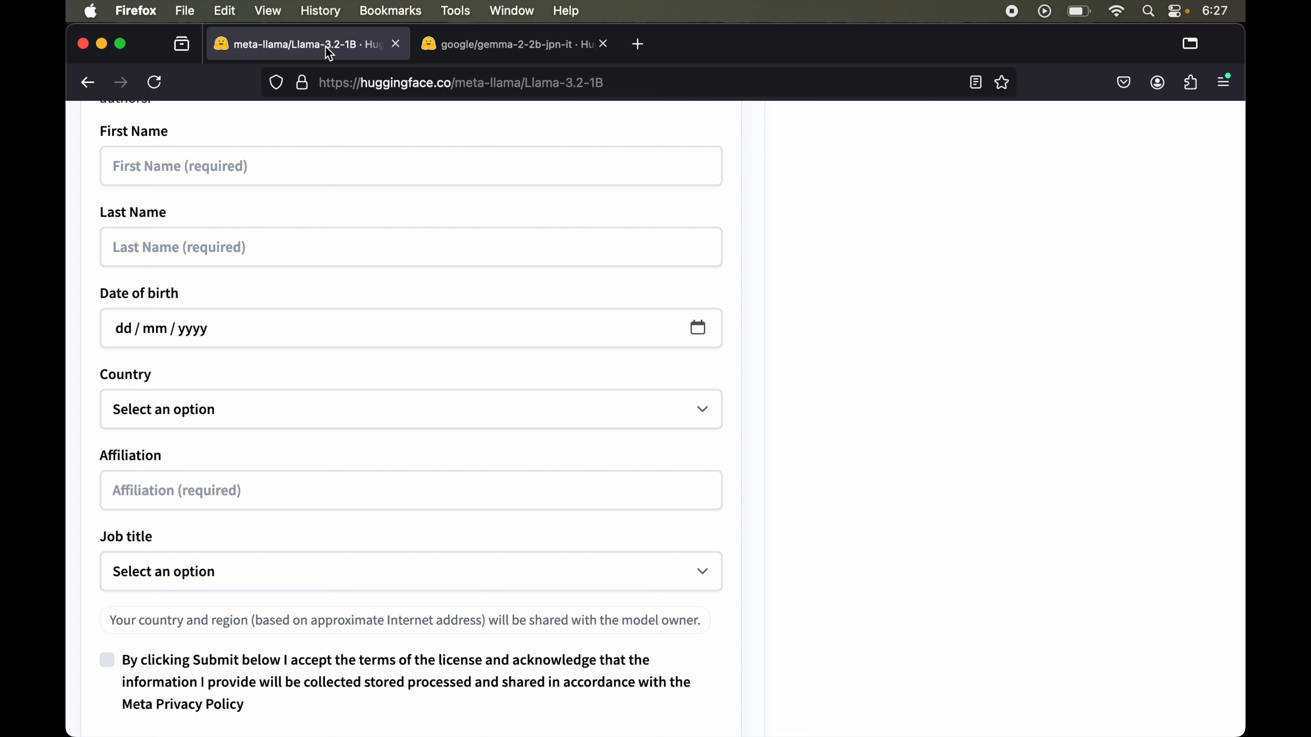
Fill the Llama 3.2 access form with name, country India and job title, and submit the request.
text(Ankit)
text(Skille)
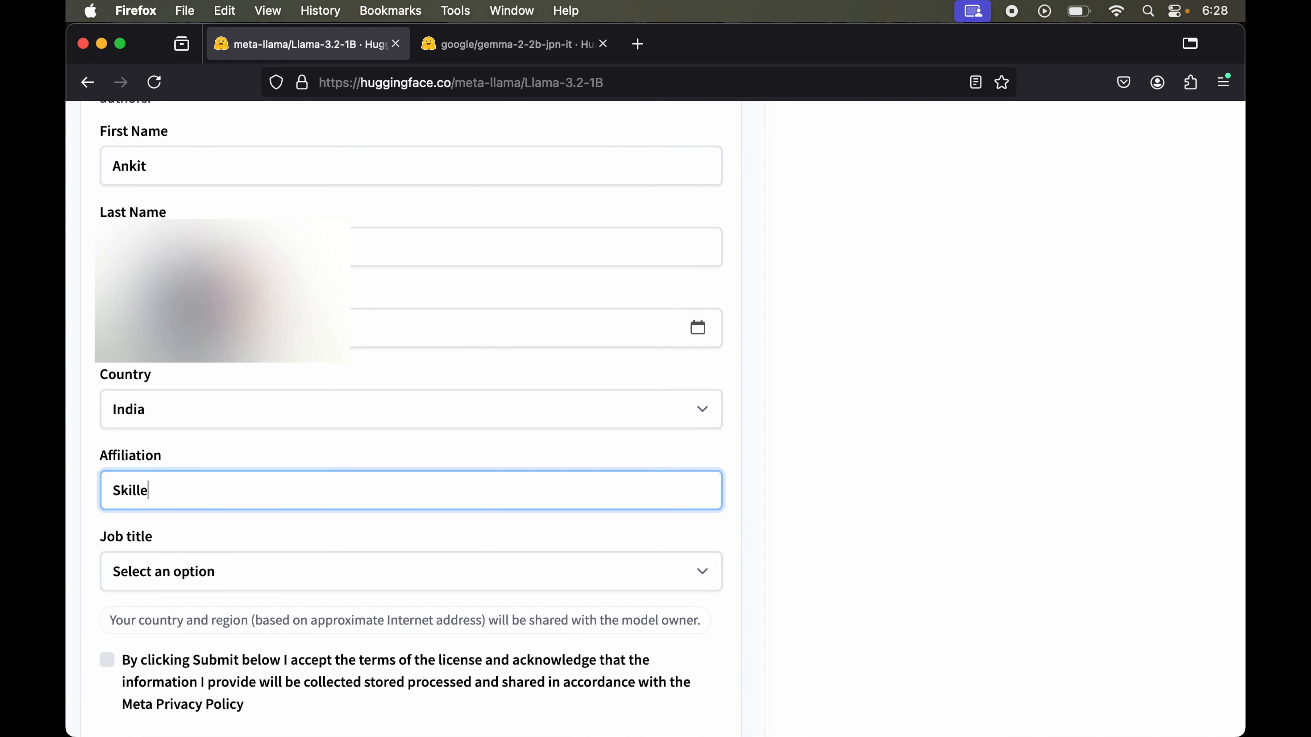
click(410, 571)
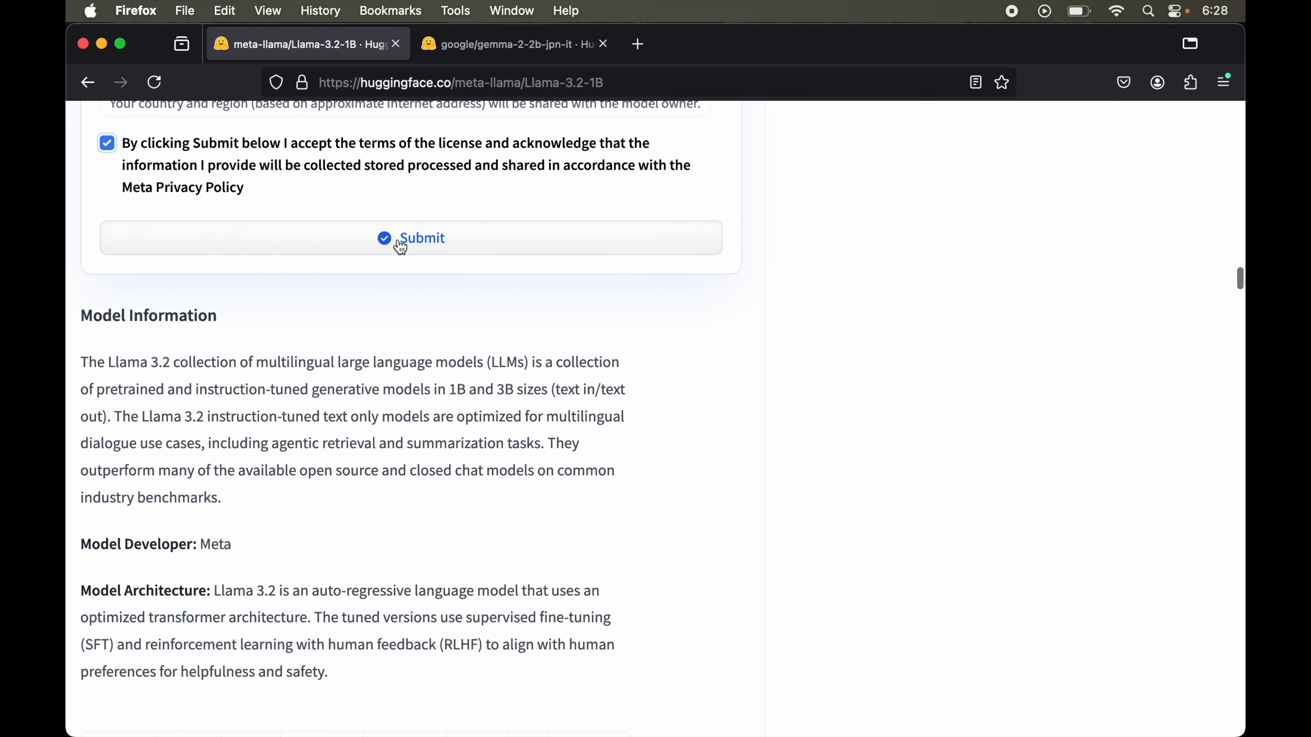
click(422, 238)
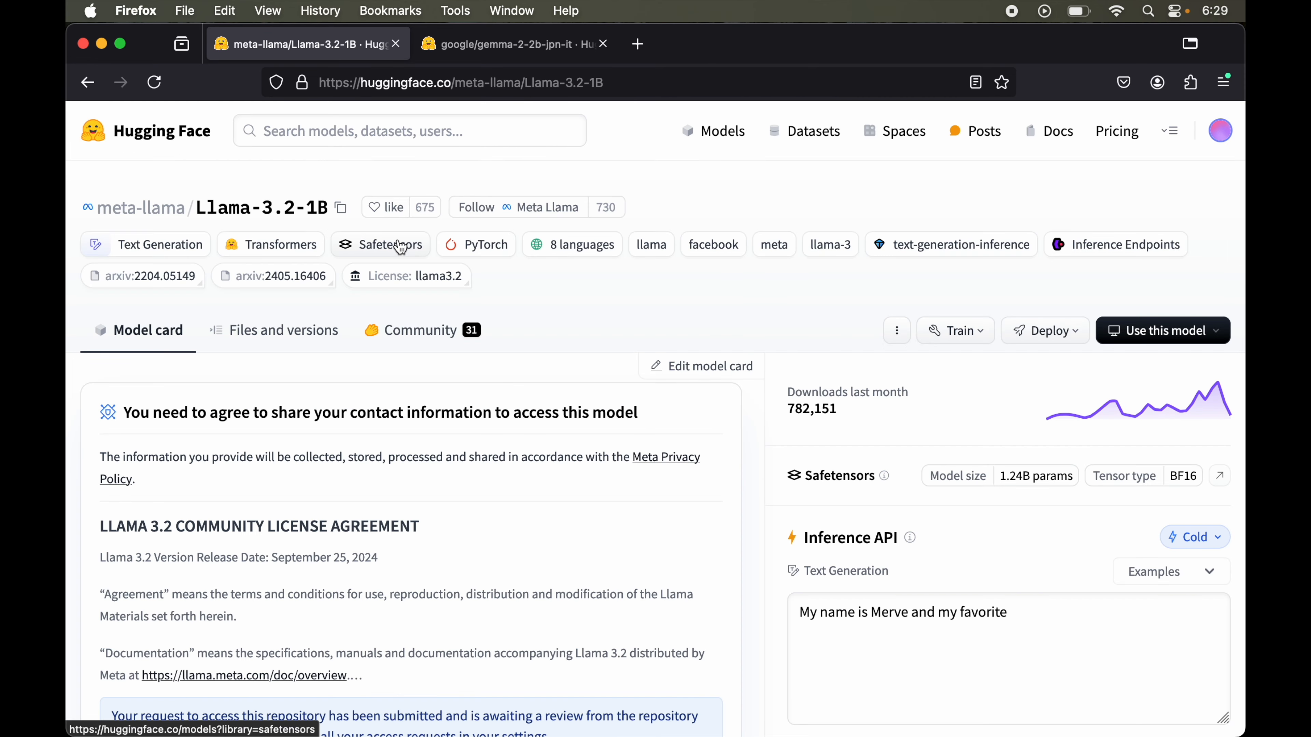
scroll(down, 3)
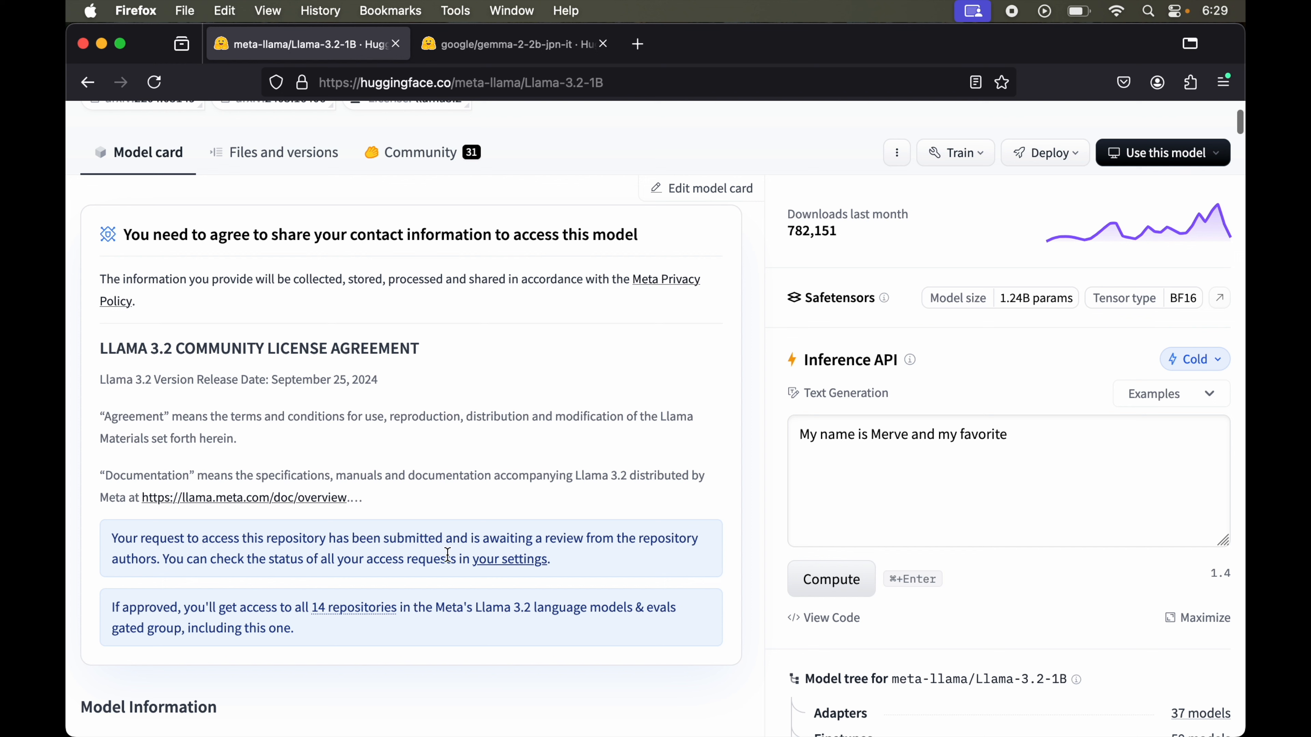
mouse_move(186, 565)
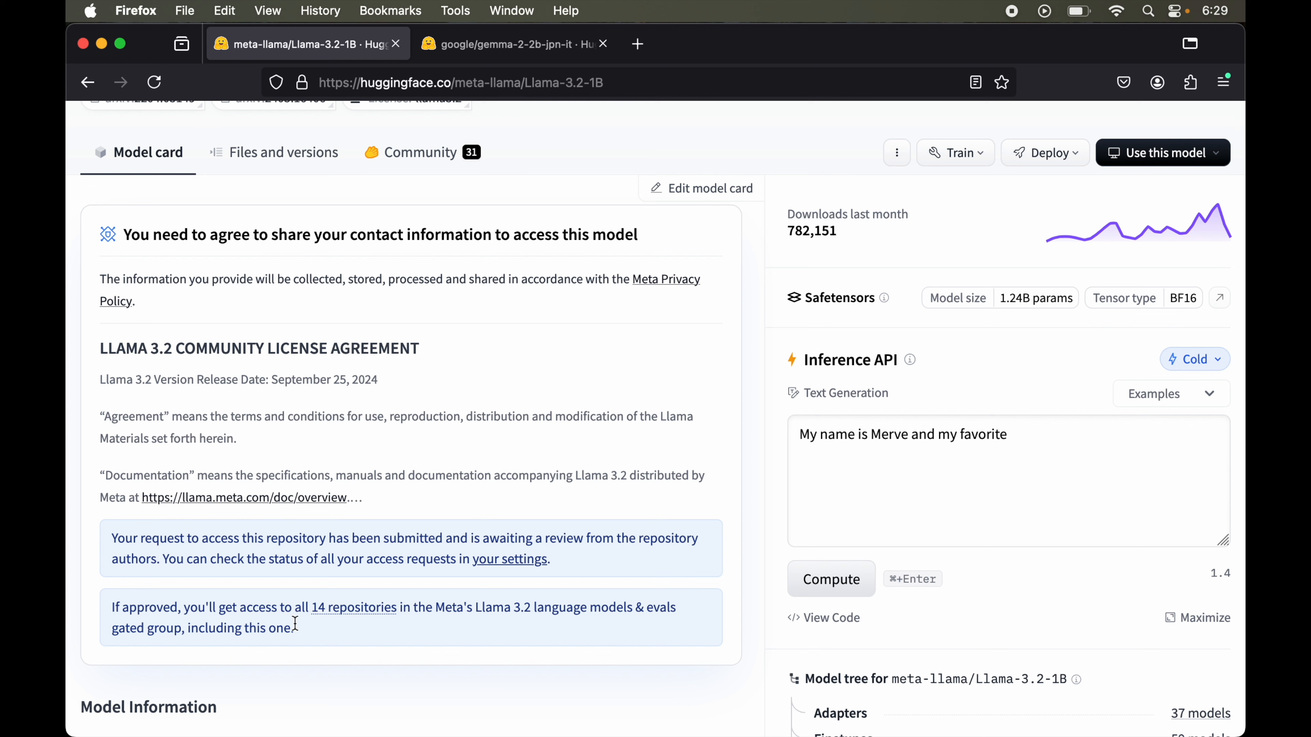
mouse_move(353, 607)
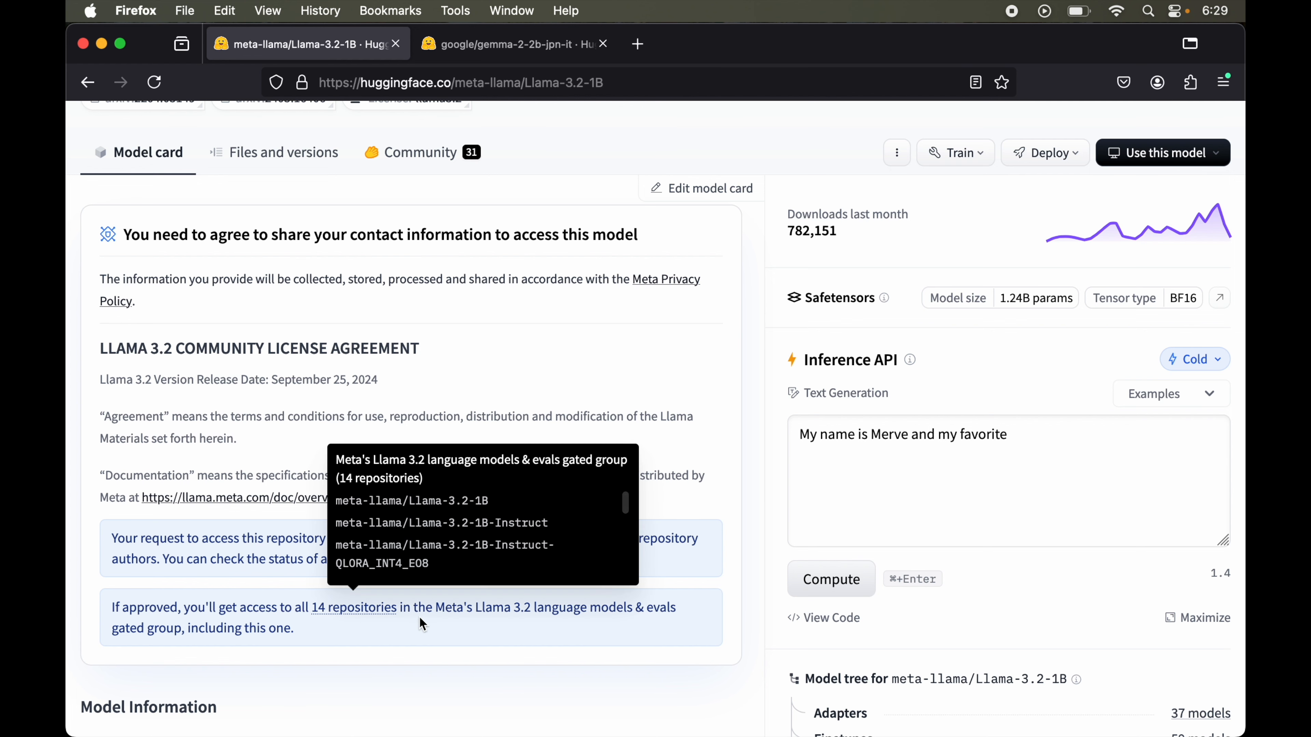
mouse_move(398, 629)
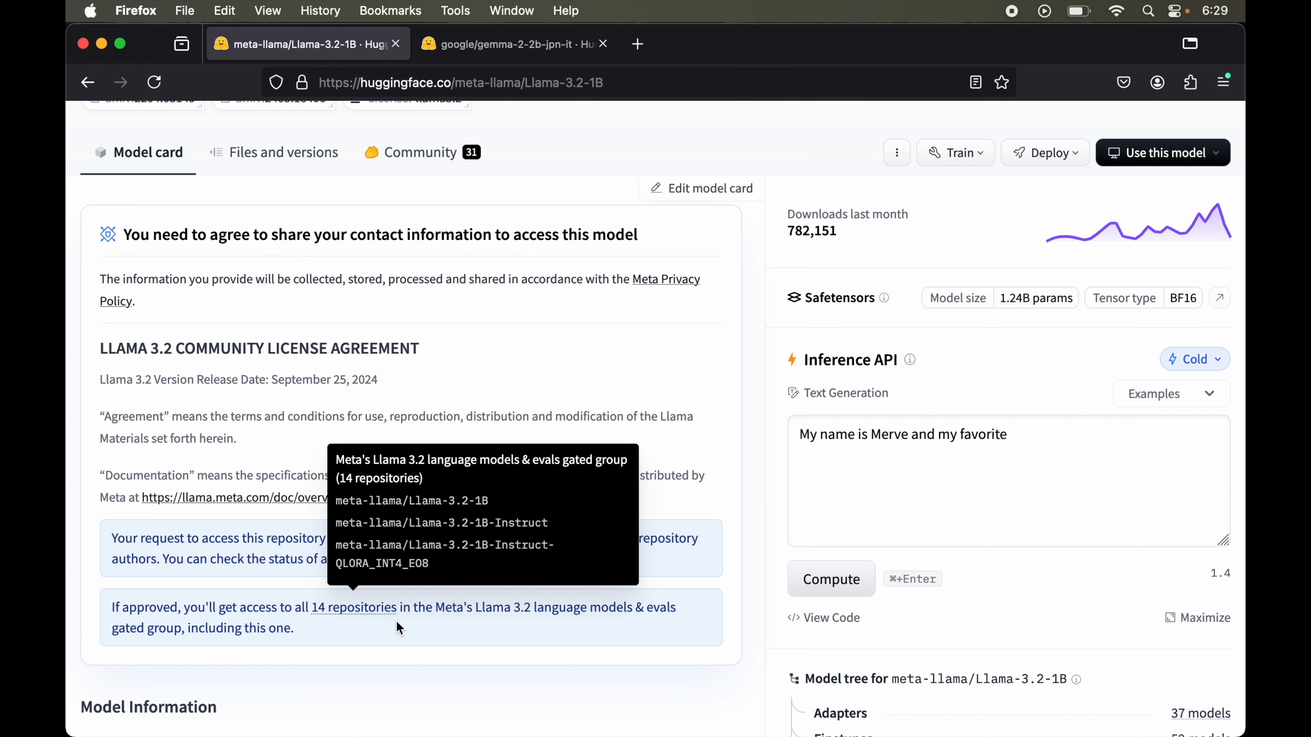
mouse_move(428, 624)
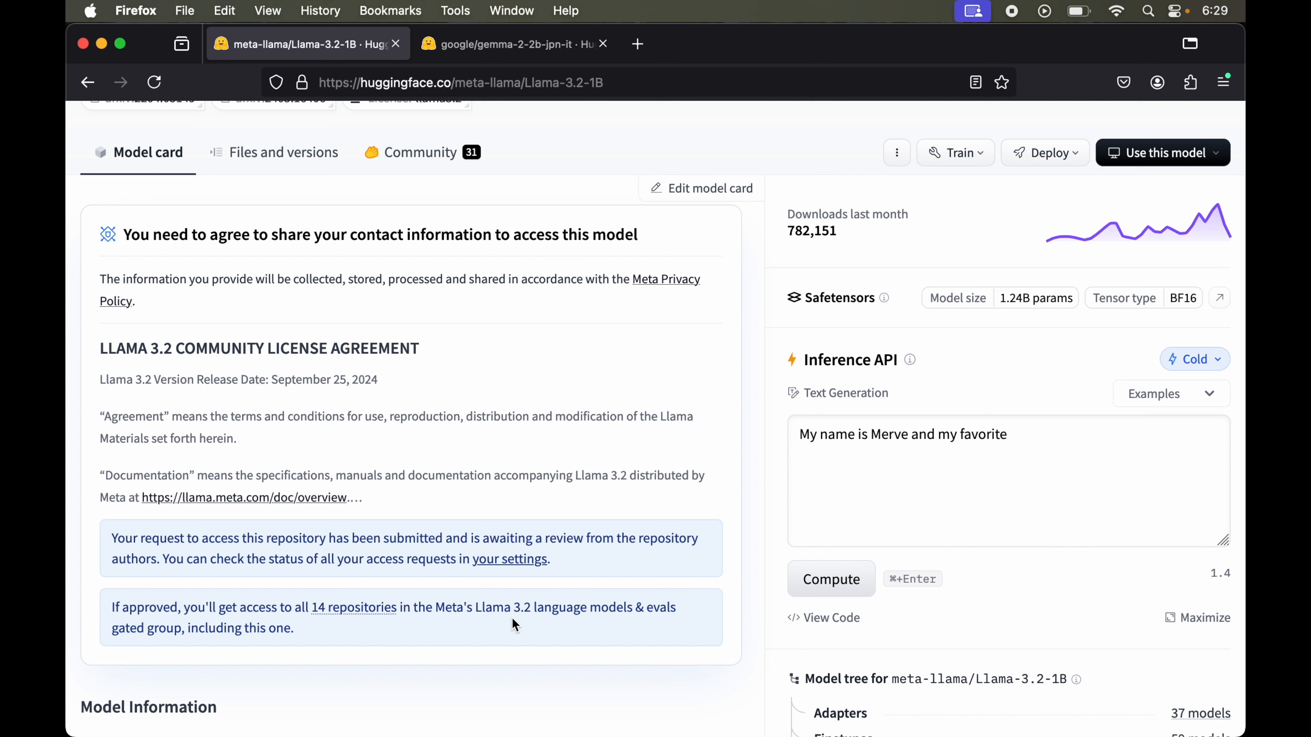
mouse_move(131, 356)
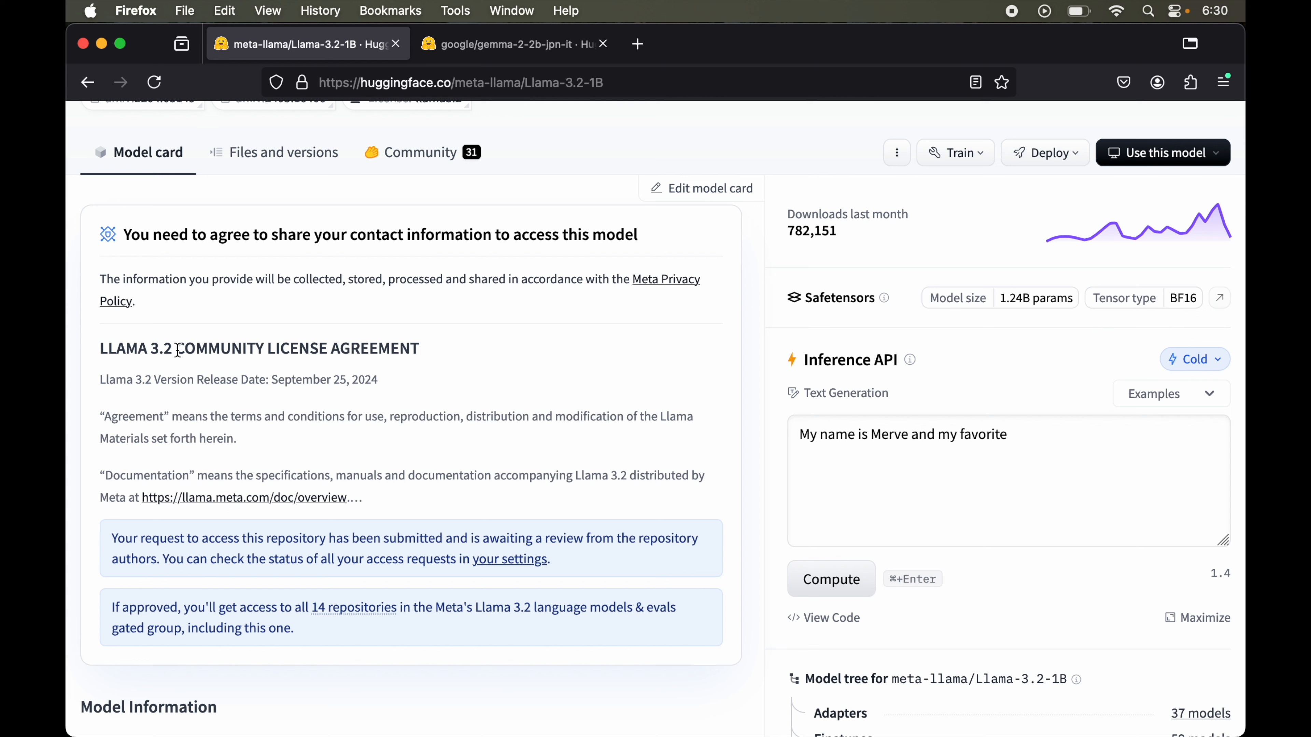
click(514, 44)
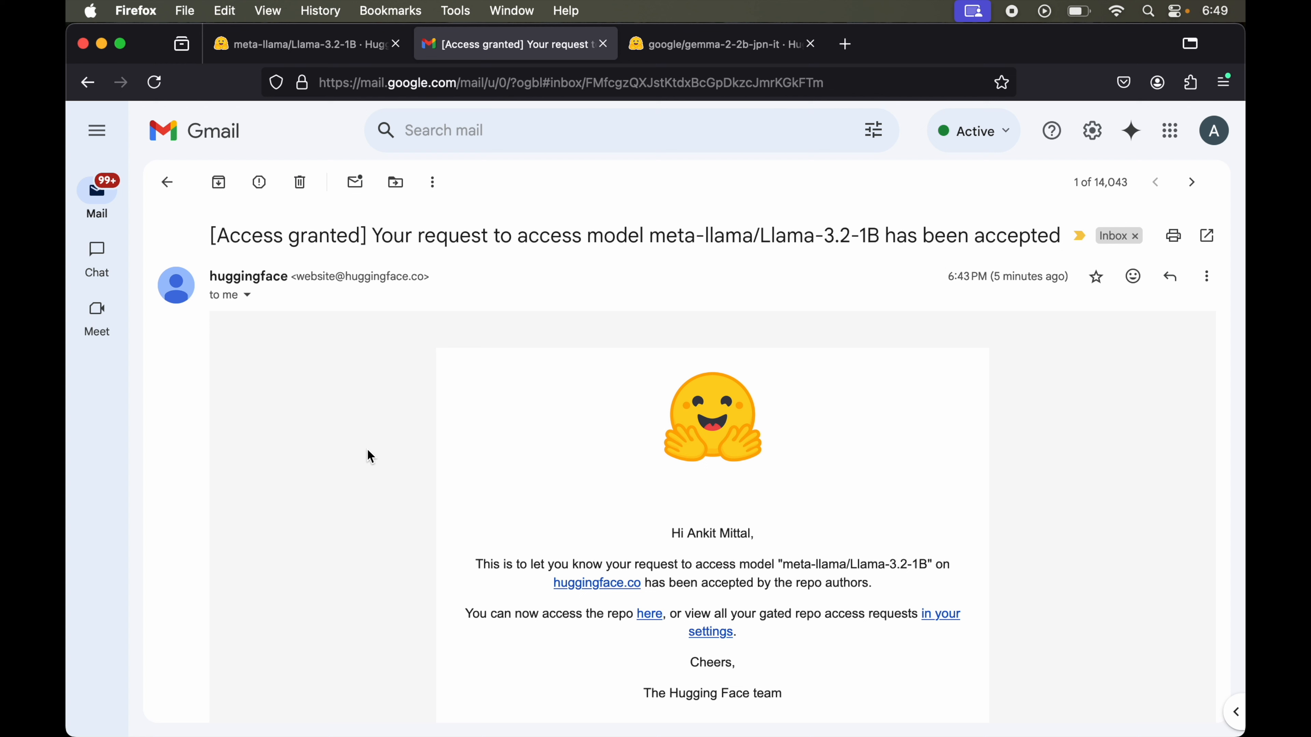
mouse_move(639, 235)
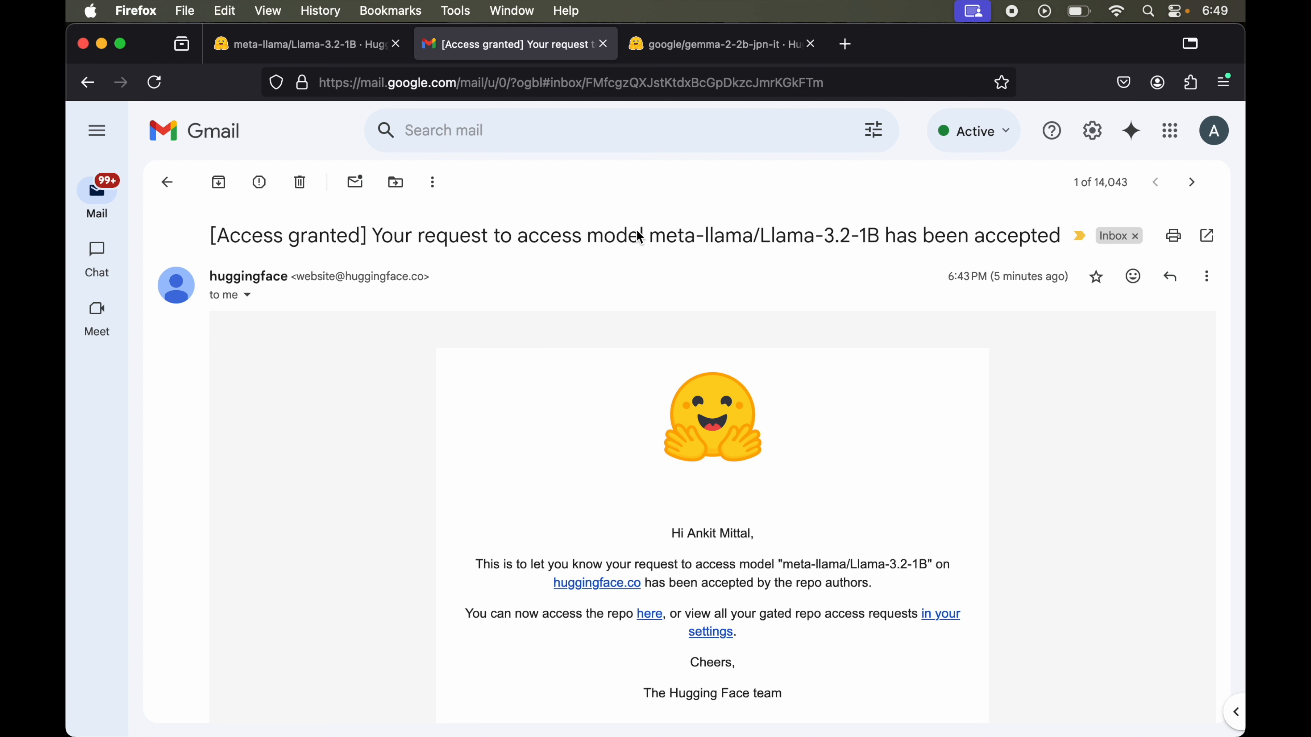
mouse_move(441, 276)
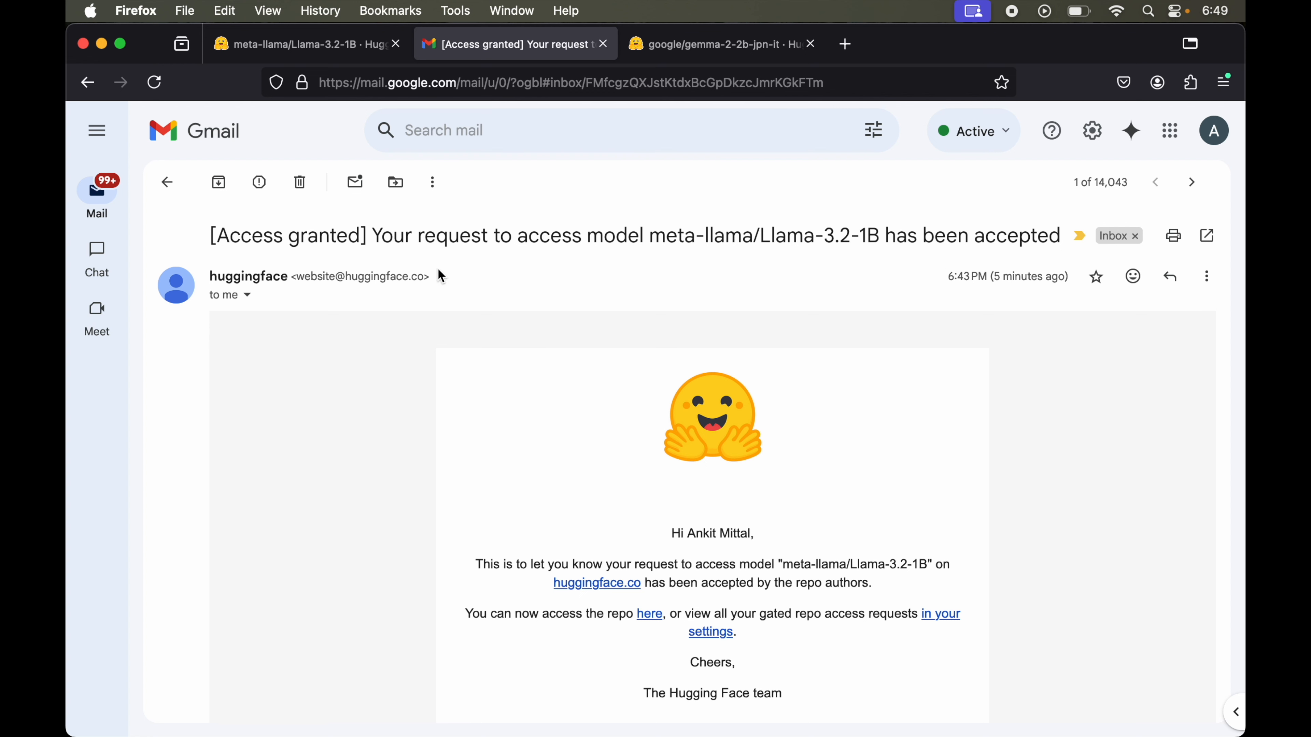
mouse_move(692, 262)
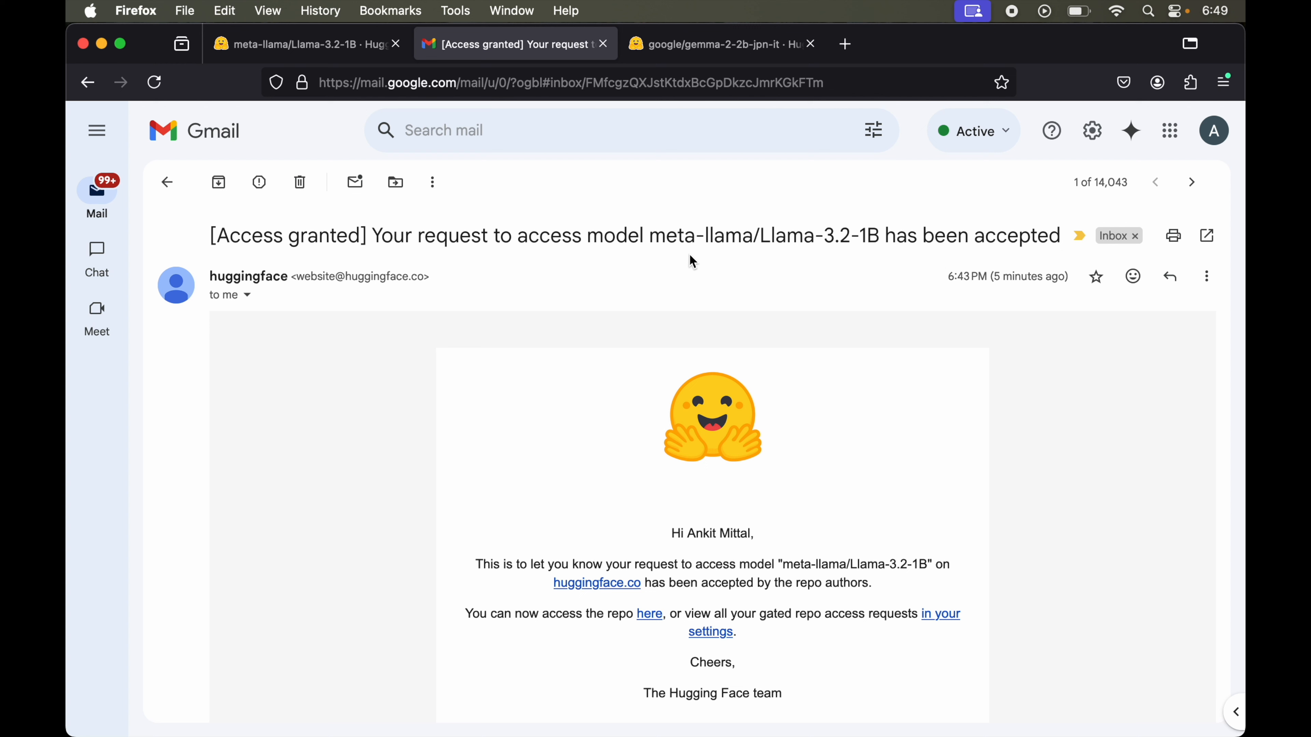
mouse_move(871, 256)
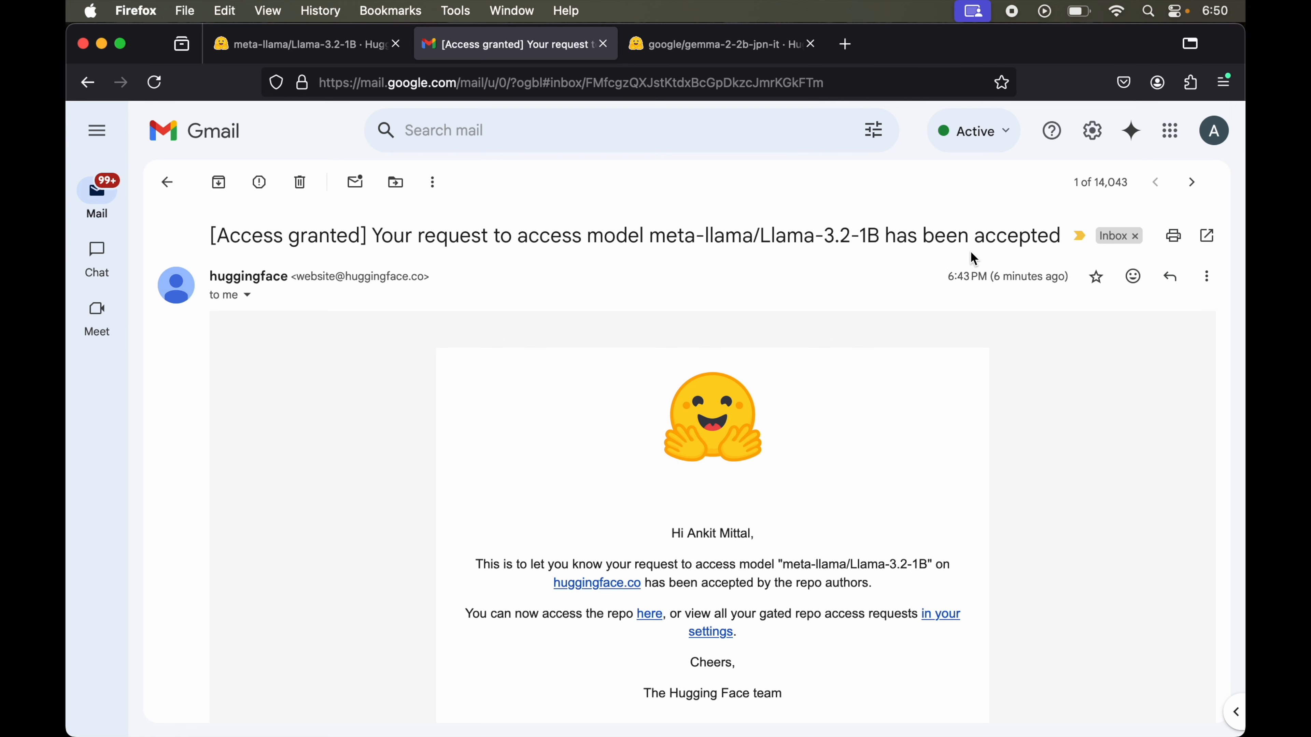
mouse_move(301, 44)
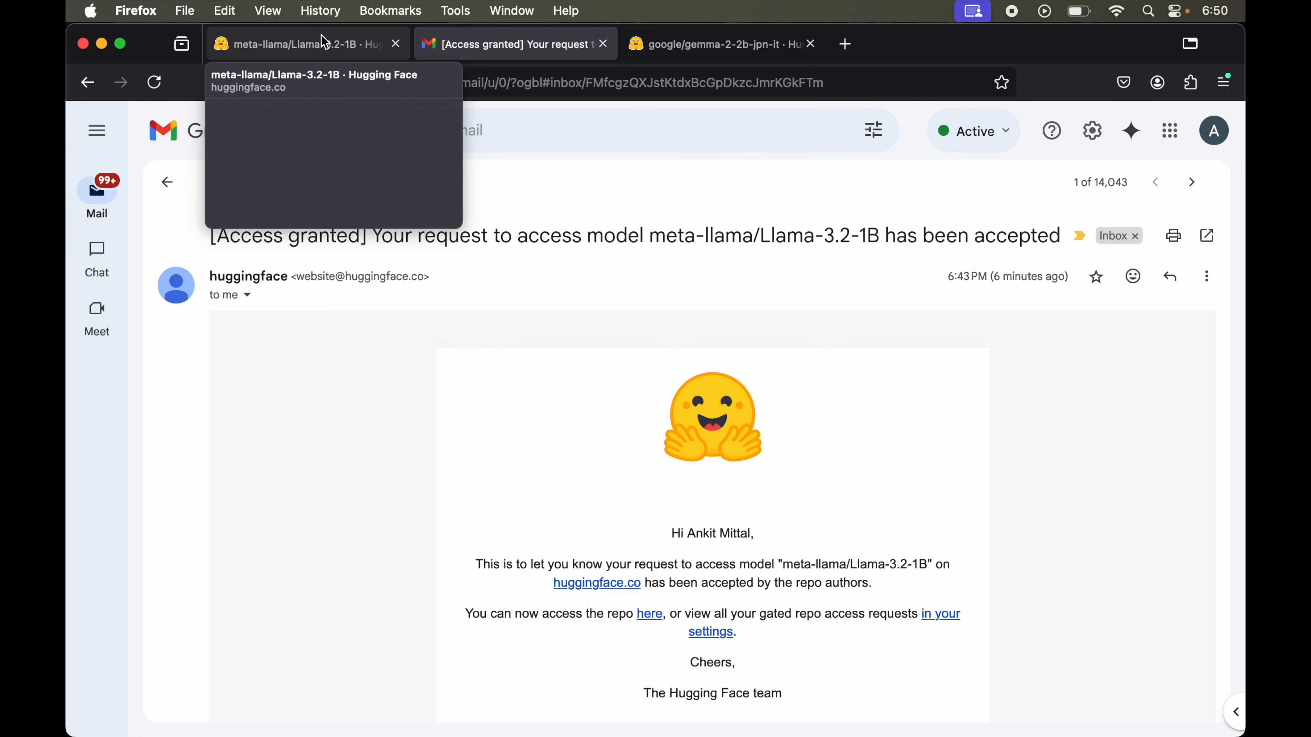
Reload the Llama-3.2-1B page to show 'You have been granted access to this model'.
click(293, 44)
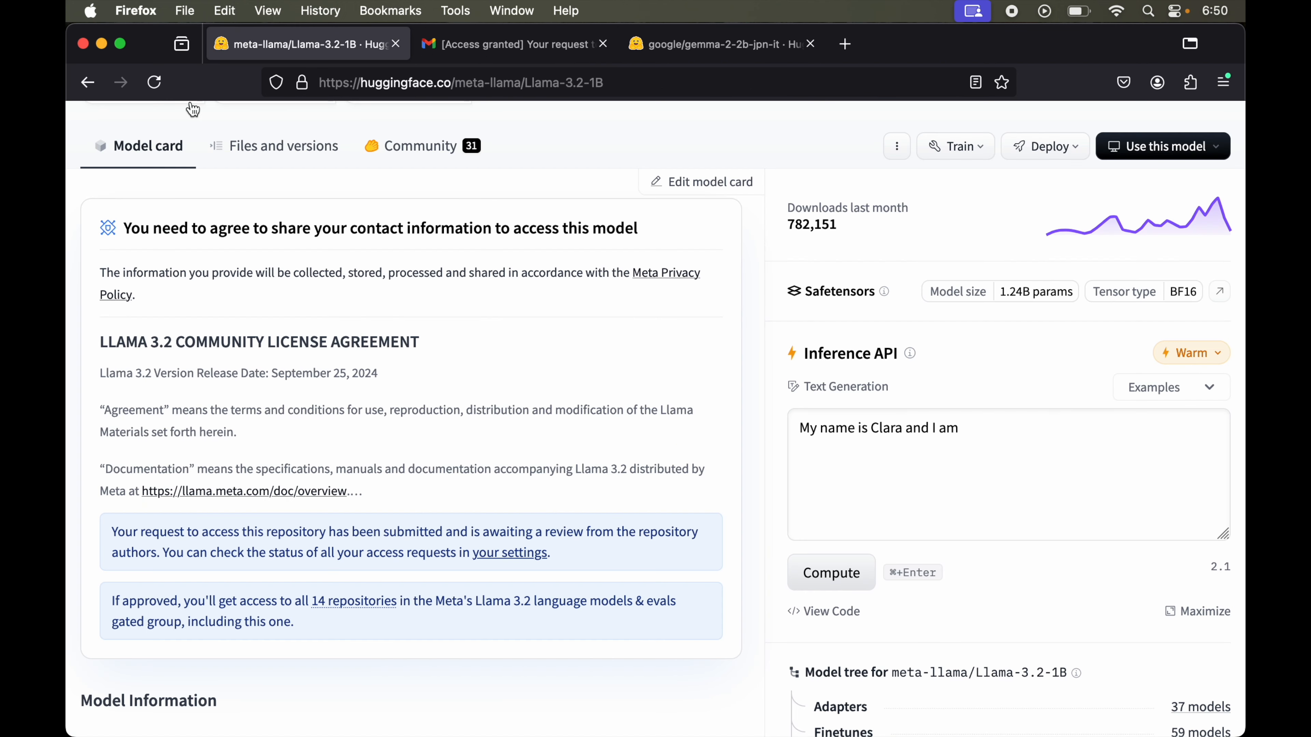
click(154, 81)
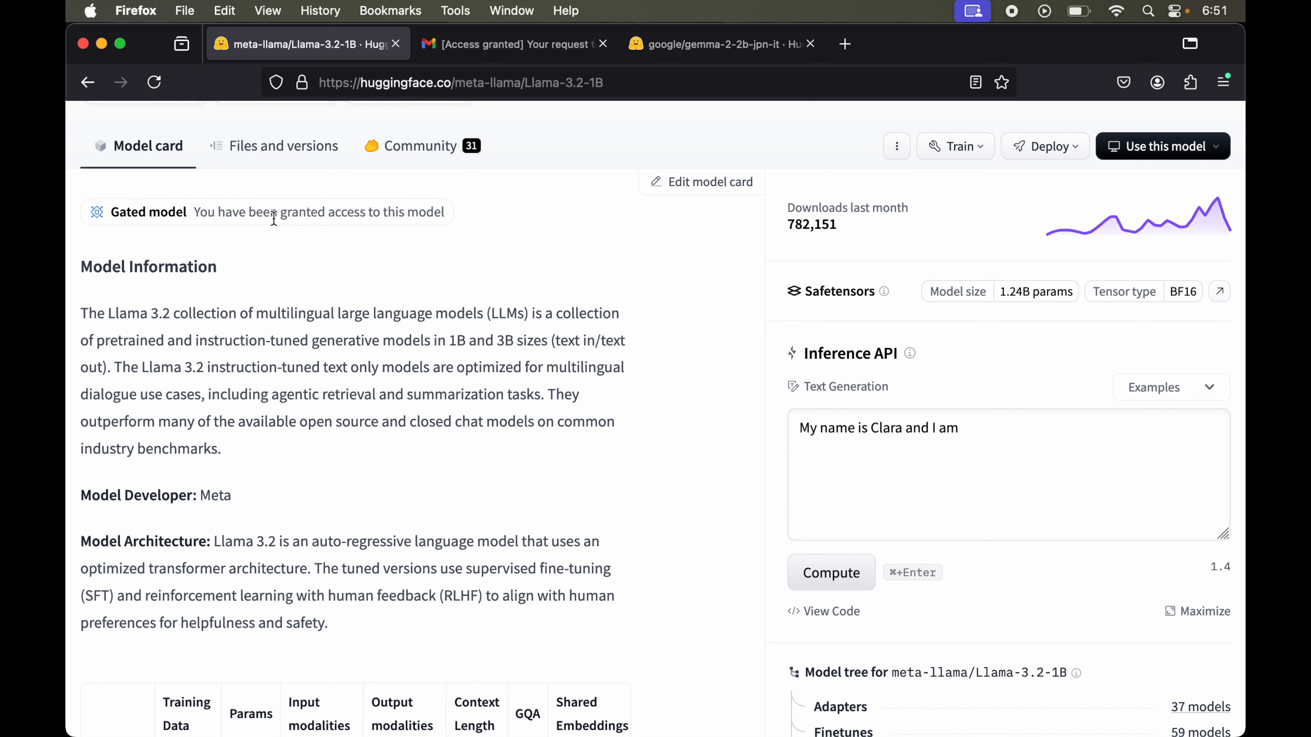
mouse_move(398, 220)
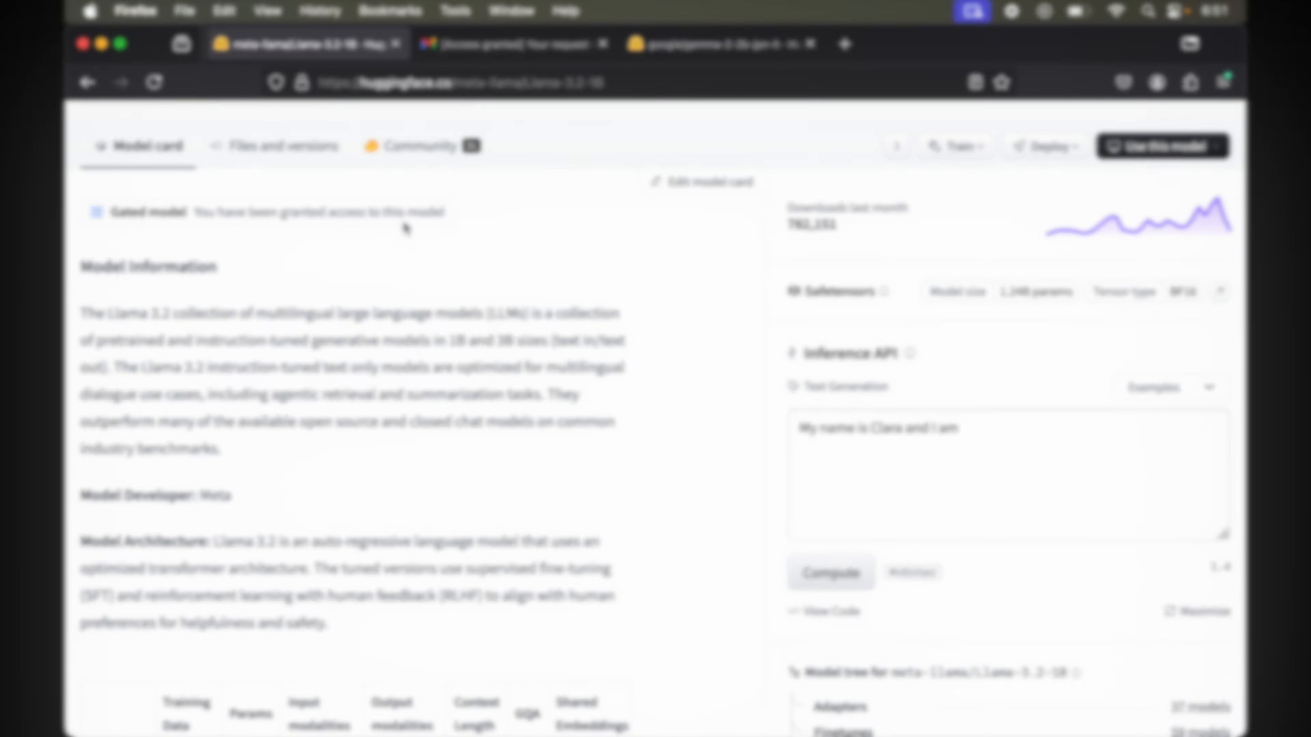
Play the Skilled Engg channel's Hugging Face playlist from its Playlists page.
click(508, 44)
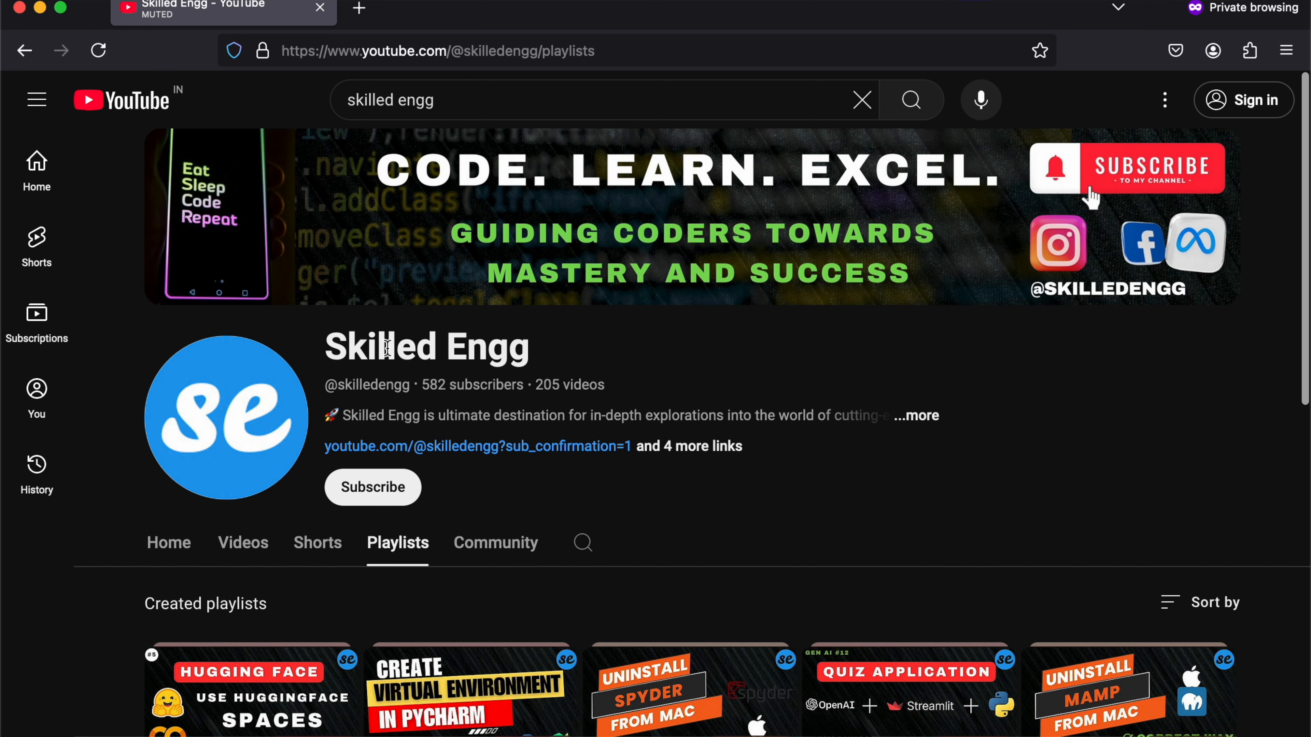
scroll(down, 3)
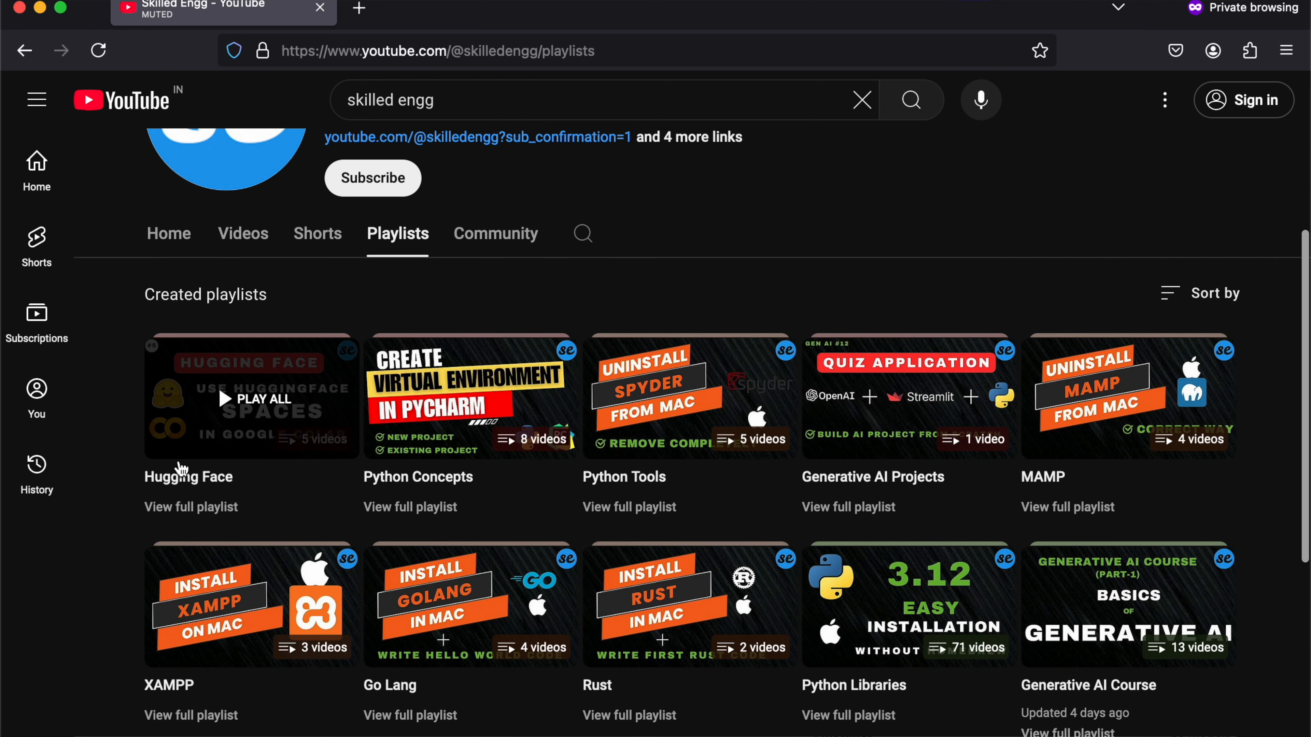
click(250, 395)
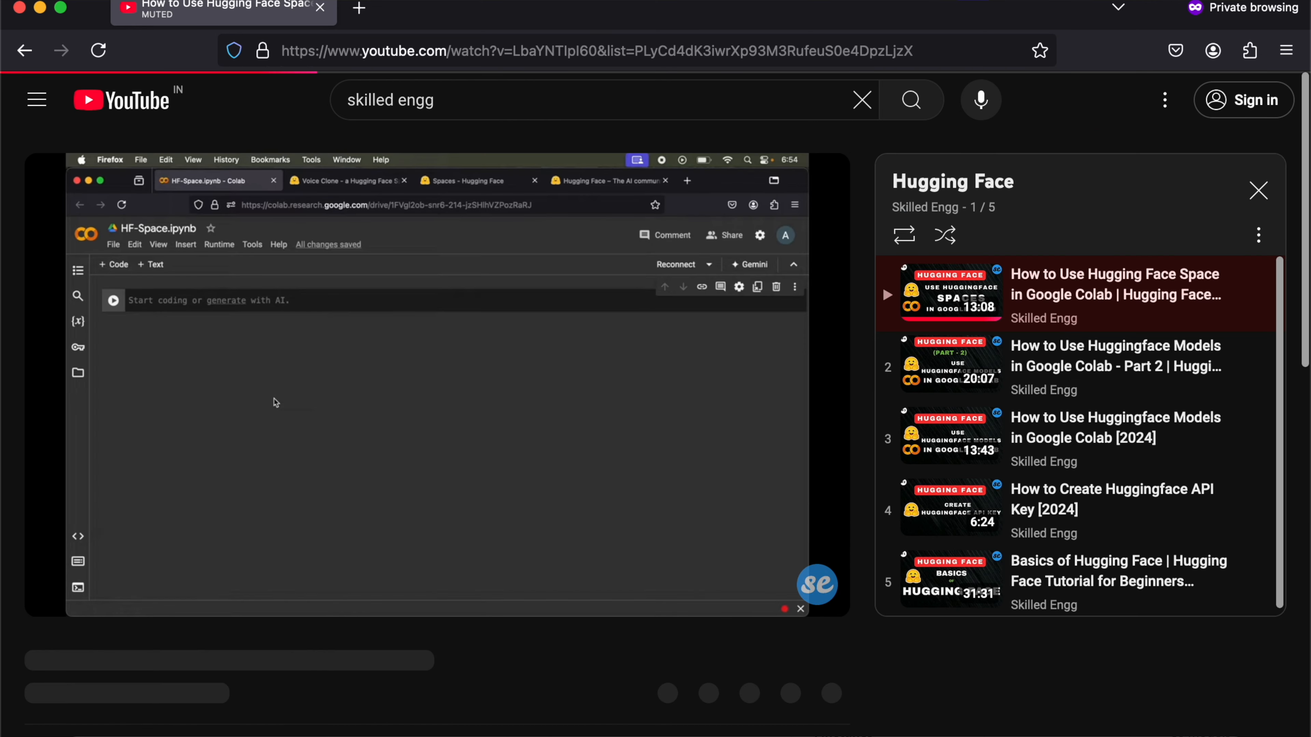